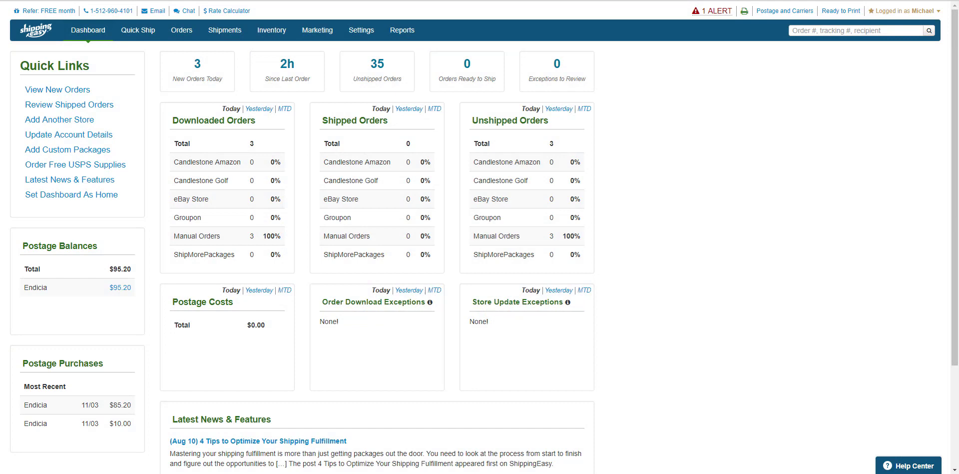
# - Open the Titleist Golf Balls product page from Inventory > Products
pyautogui.click(272, 30)
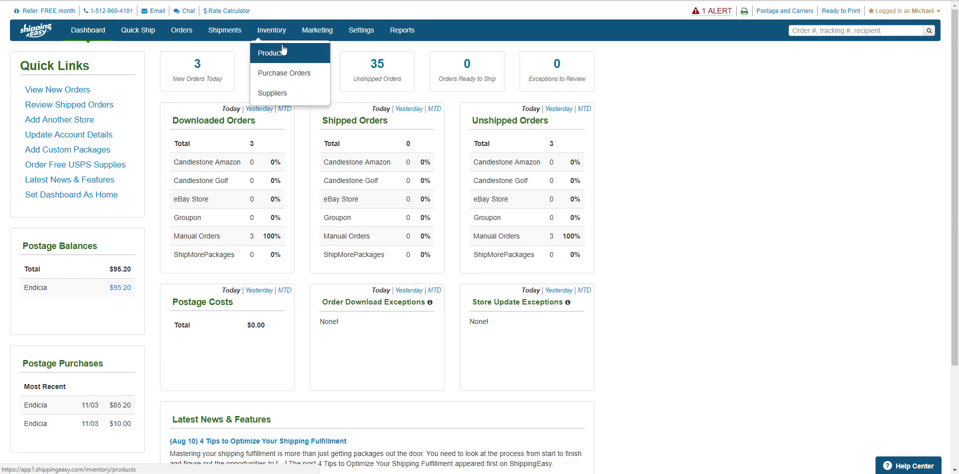
pyautogui.moveTo(287, 52)
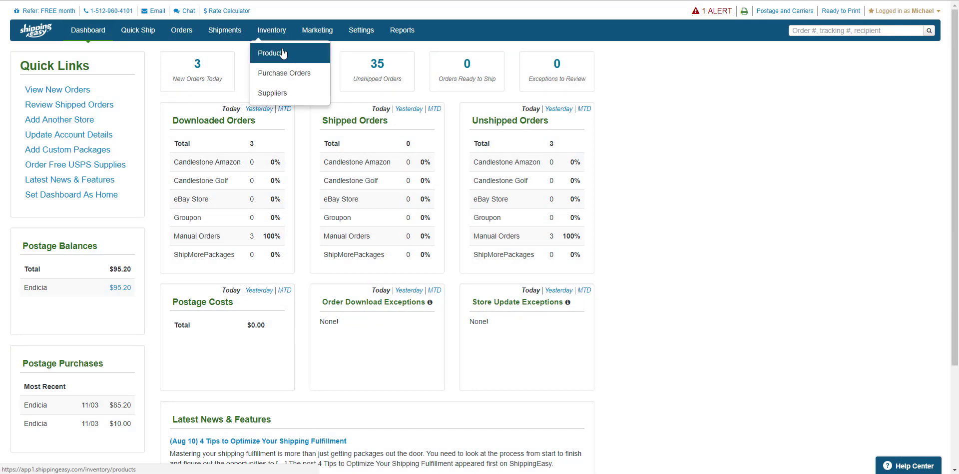
pyautogui.click(272, 53)
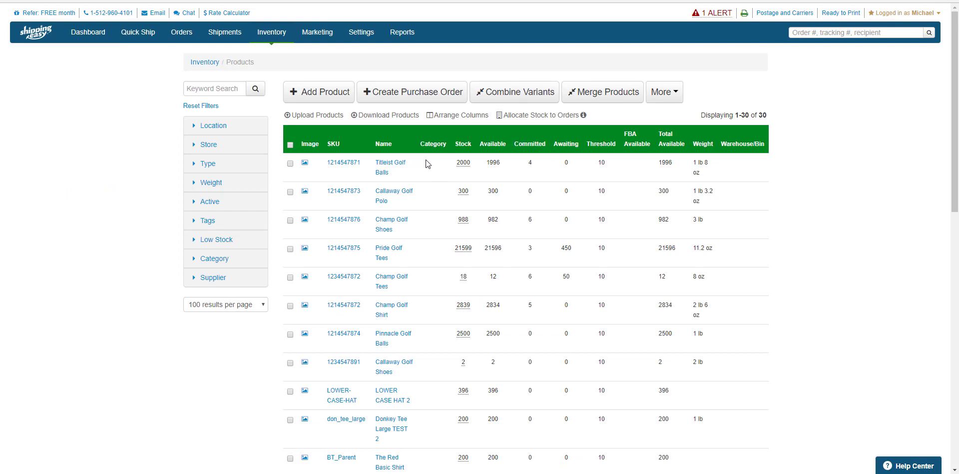
pyautogui.moveTo(382, 166)
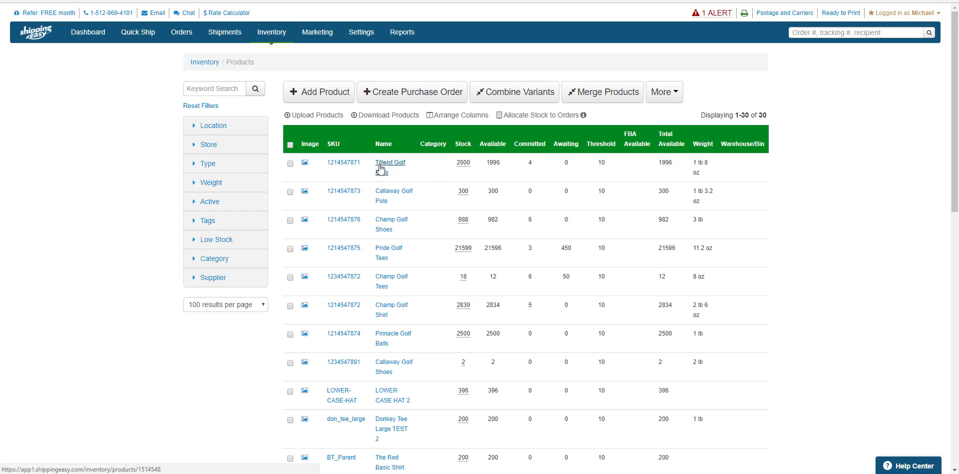
pyautogui.click(390, 163)
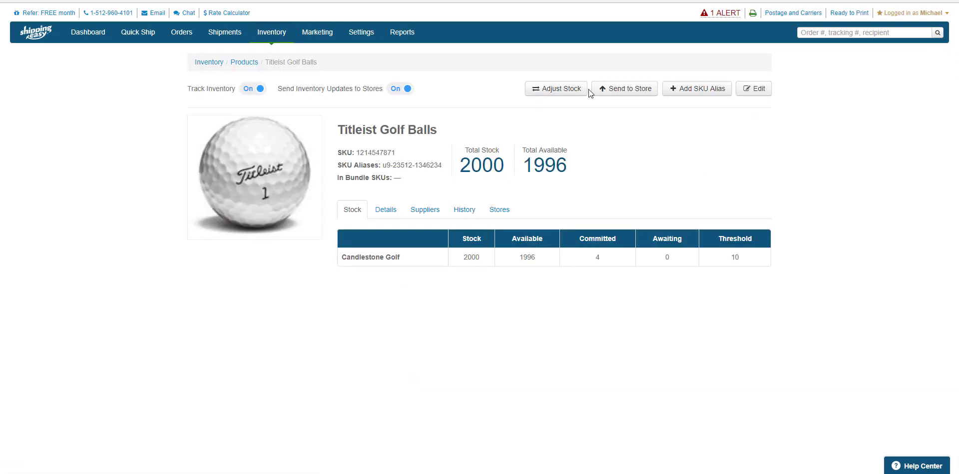
# - Start an Adjust Stock entry for Titleist Golf Balls with Subtract as the adjustment type
pyautogui.click(556, 88)
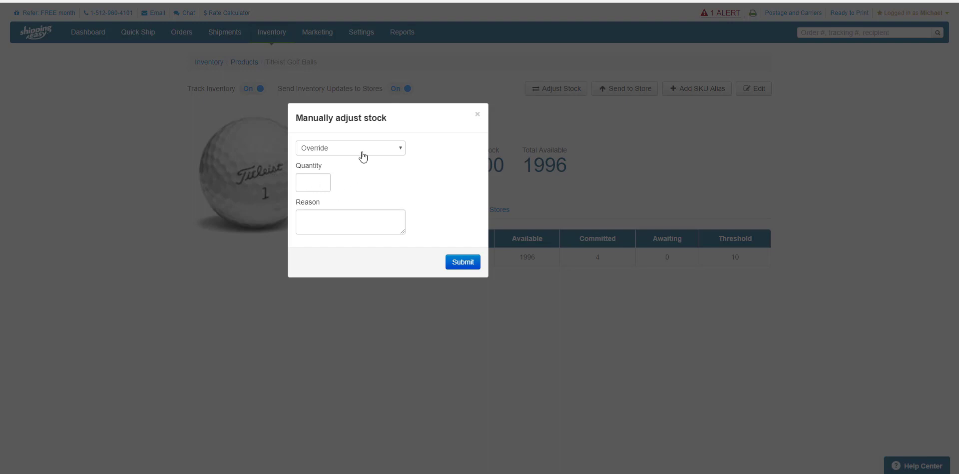
pyautogui.moveTo(365, 150)
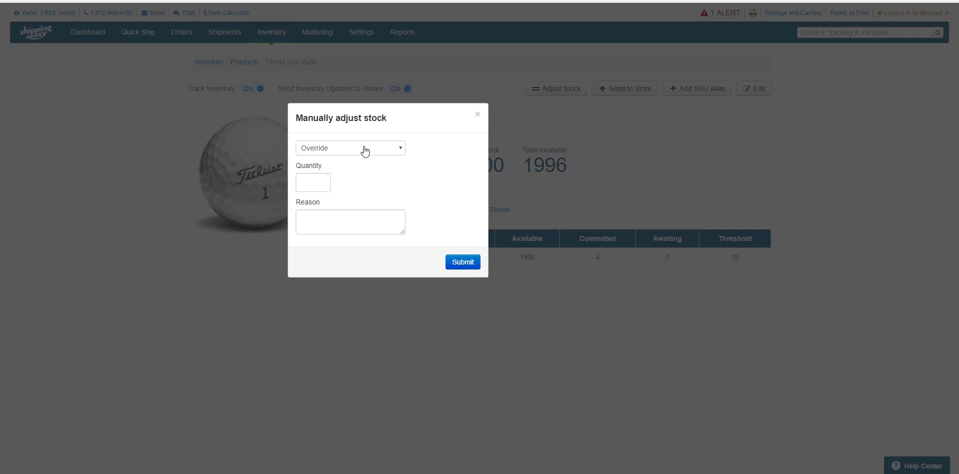
pyautogui.click(350, 148)
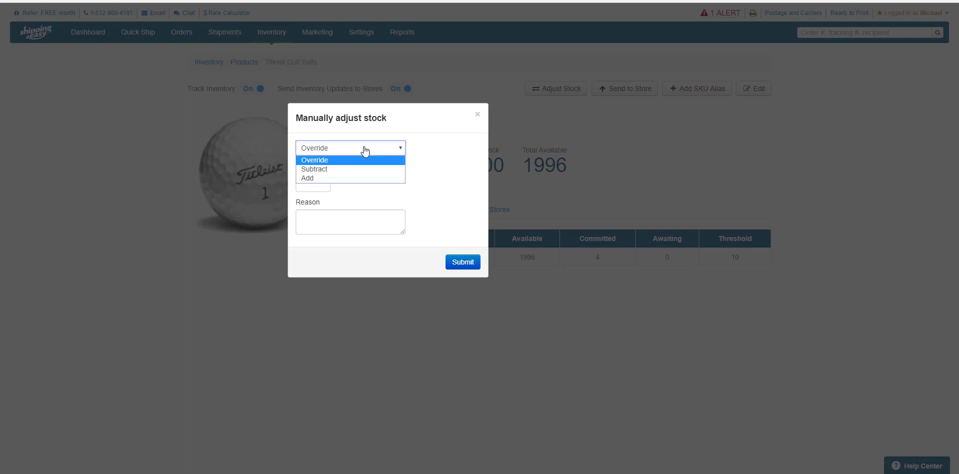
pyautogui.moveTo(365, 169)
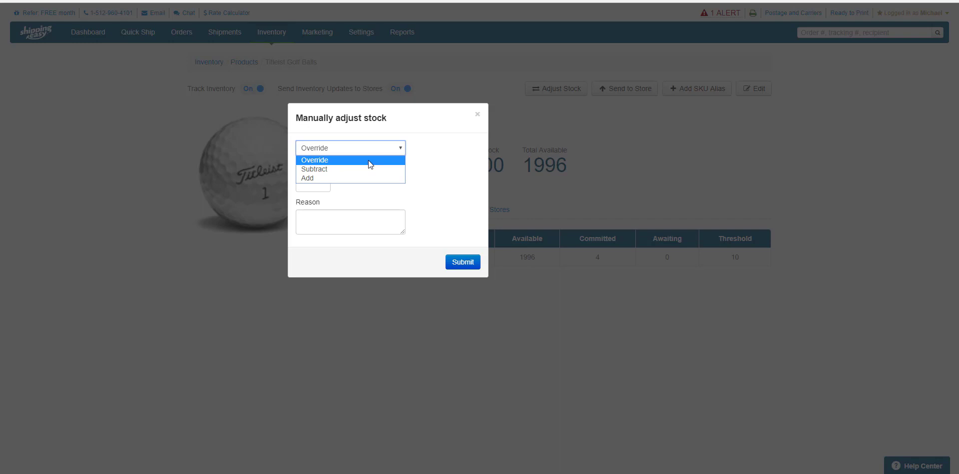
pyautogui.moveTo(368, 176)
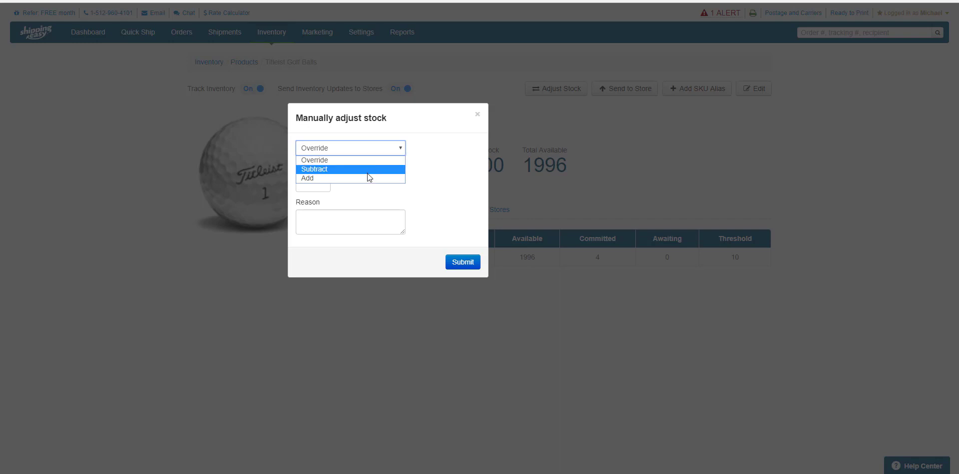
pyautogui.moveTo(371, 171)
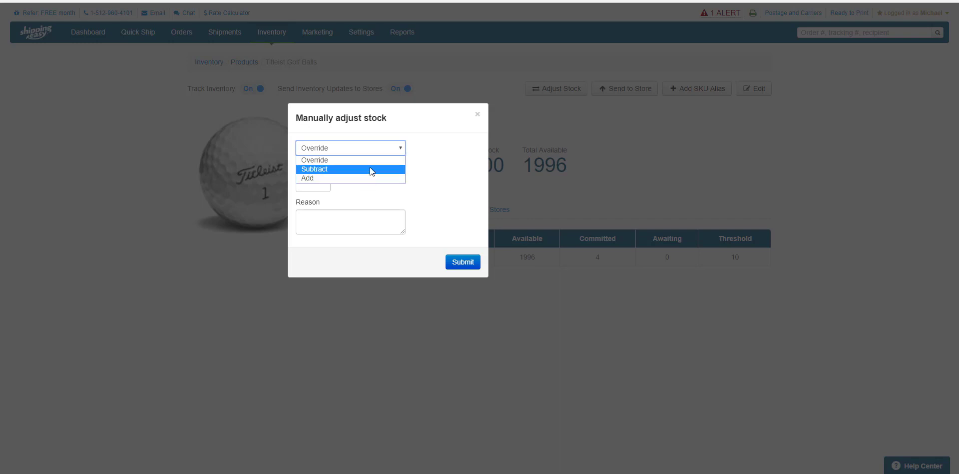
pyautogui.moveTo(373, 162)
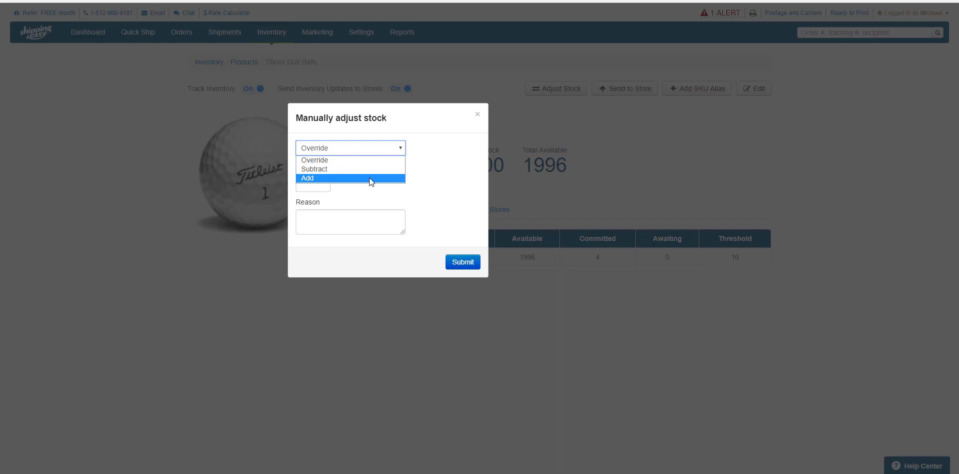
pyautogui.moveTo(370, 172)
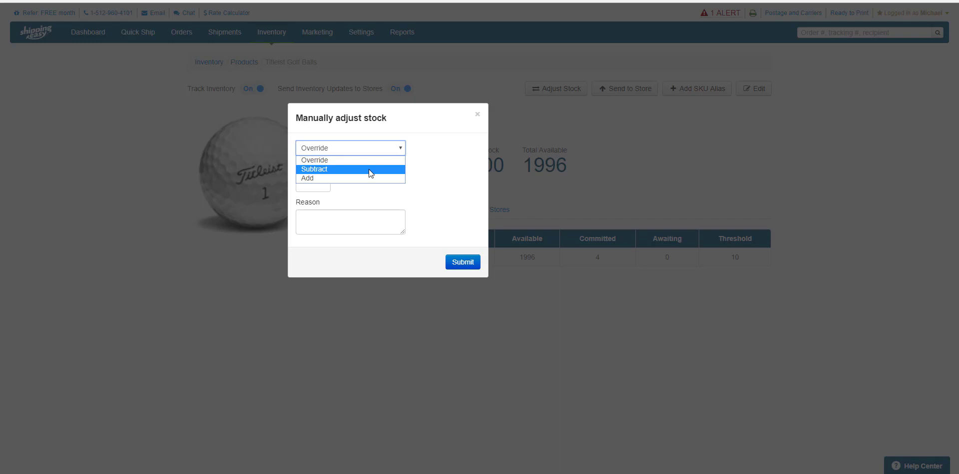
pyautogui.click(328, 169)
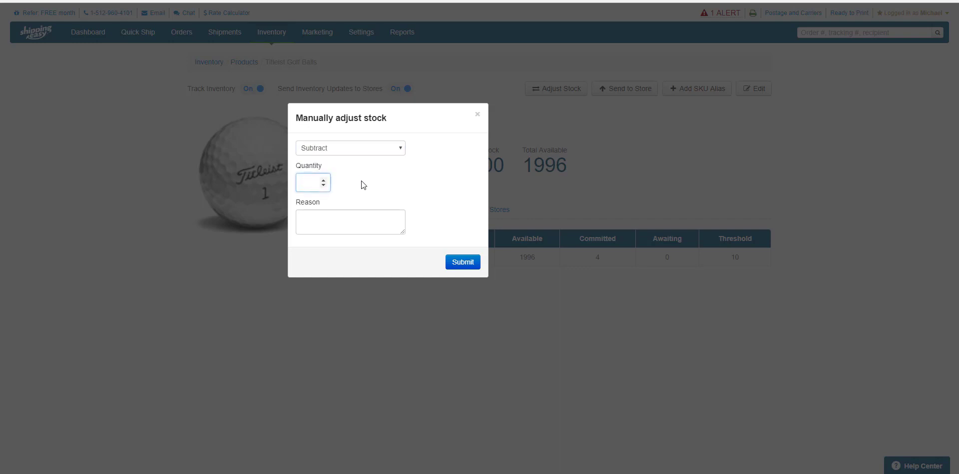
pyautogui.moveTo(353, 210)
pyautogui.write('2')
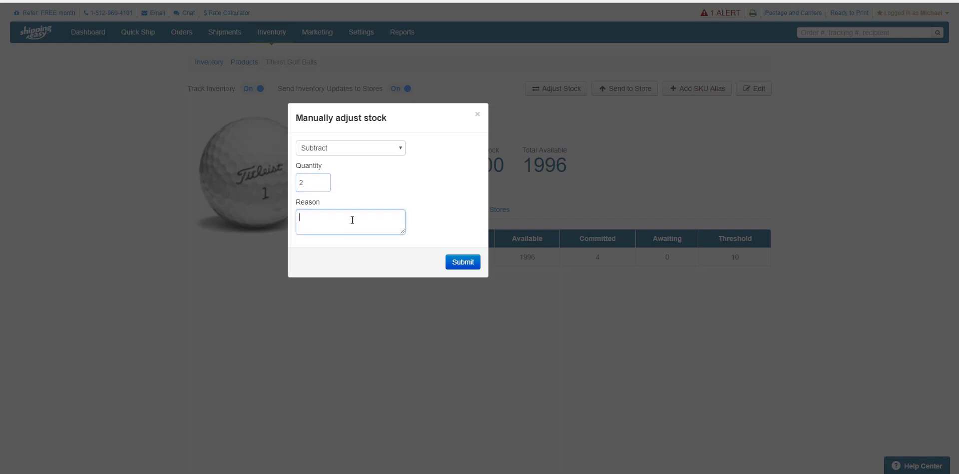
# - Submit a 2-unit subtraction with reason 'defective merchandise'
pyautogui.write('defective merchandise')
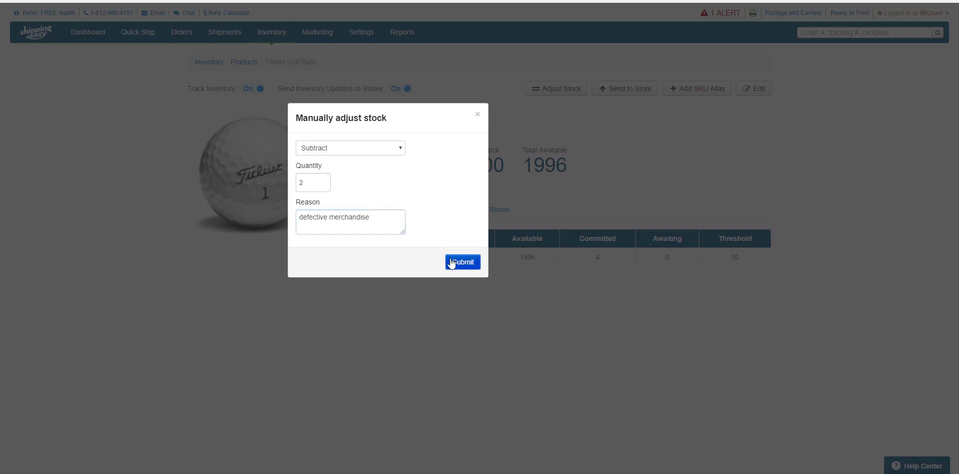
pyautogui.click(463, 262)
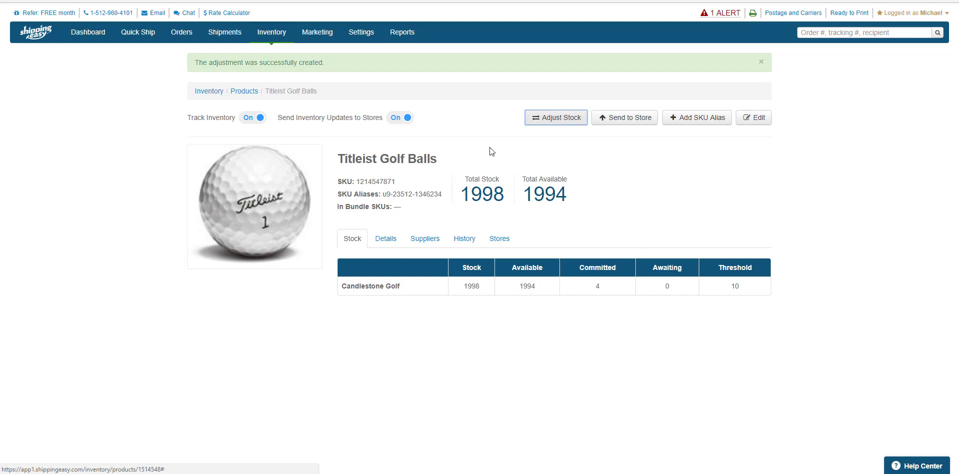
pyautogui.moveTo(522, 181)
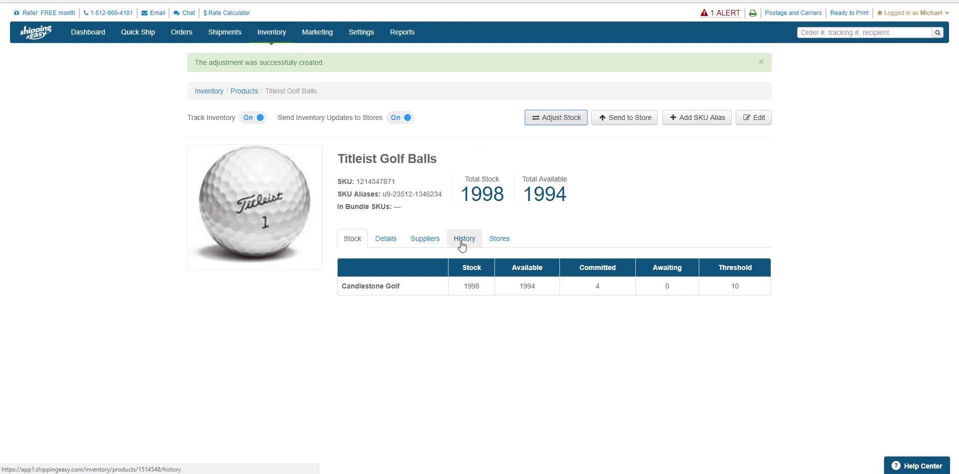
# - Show the Titleist Golf Balls History tab listing the −2 defective merchandise debit
pyautogui.click(464, 238)
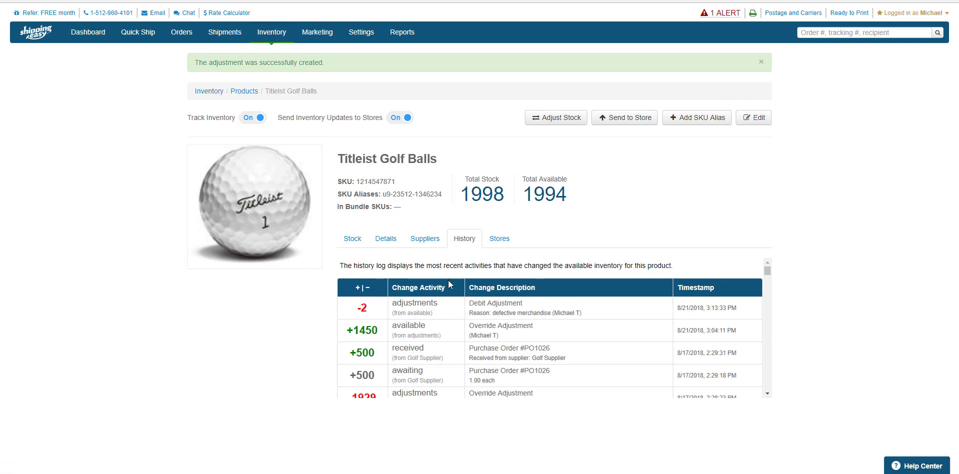
pyautogui.moveTo(579, 314)
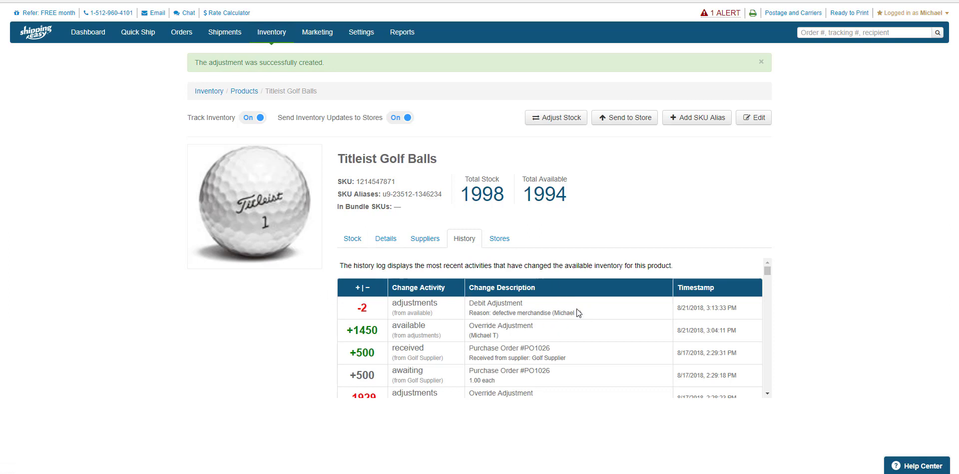
pyautogui.moveTo(611, 142)
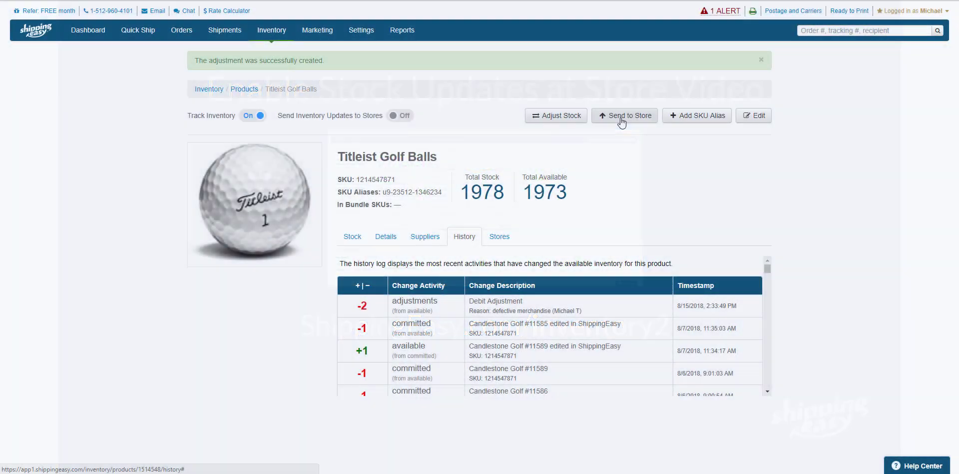
pyautogui.click(272, 30)
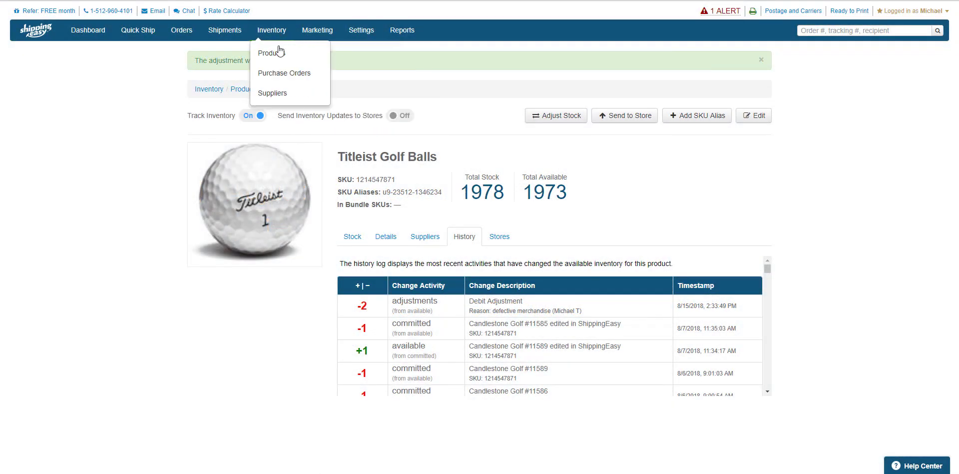
# - Edit stock inline in the product list: Titleist Golf Balls 1980, Callaway Golf Polo 300
pyautogui.click(270, 53)
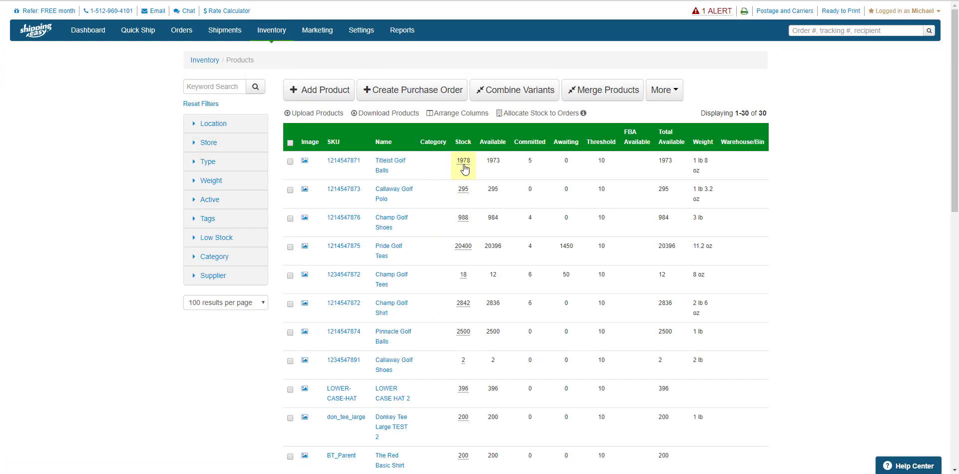
pyautogui.click(463, 161)
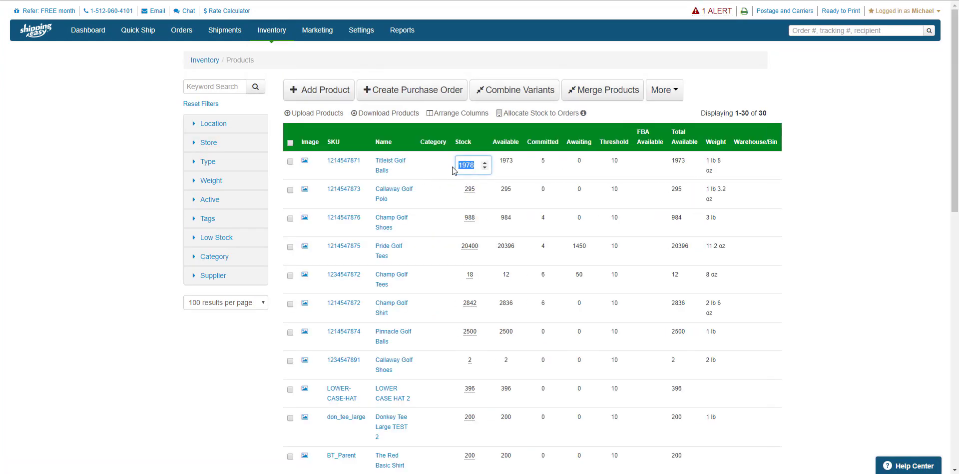
pyautogui.click(487, 161)
pyautogui.write('1980')
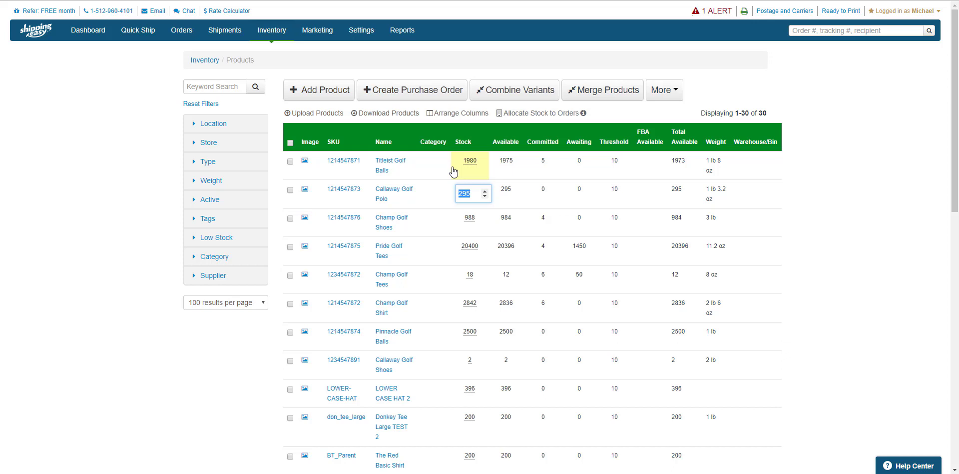
pyautogui.write('300')
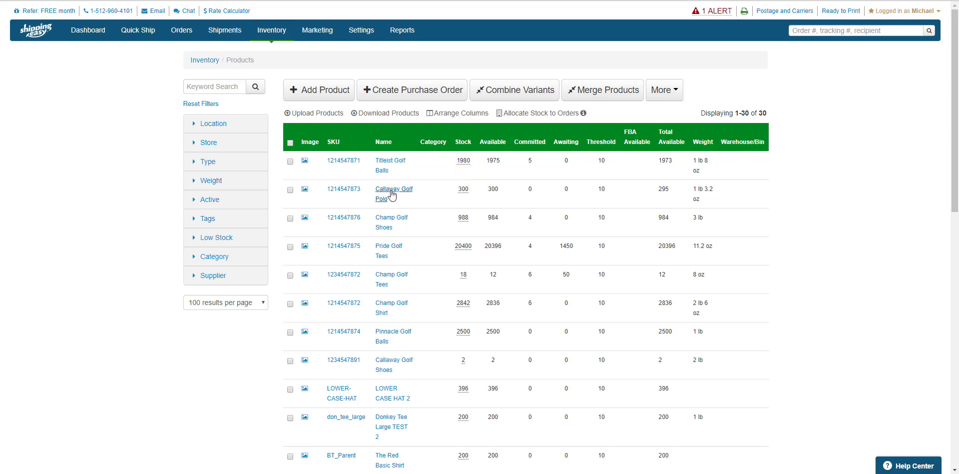
# - Open Callaway Golf Polo's History tab showing the +5 override adjustment
pyautogui.click(393, 188)
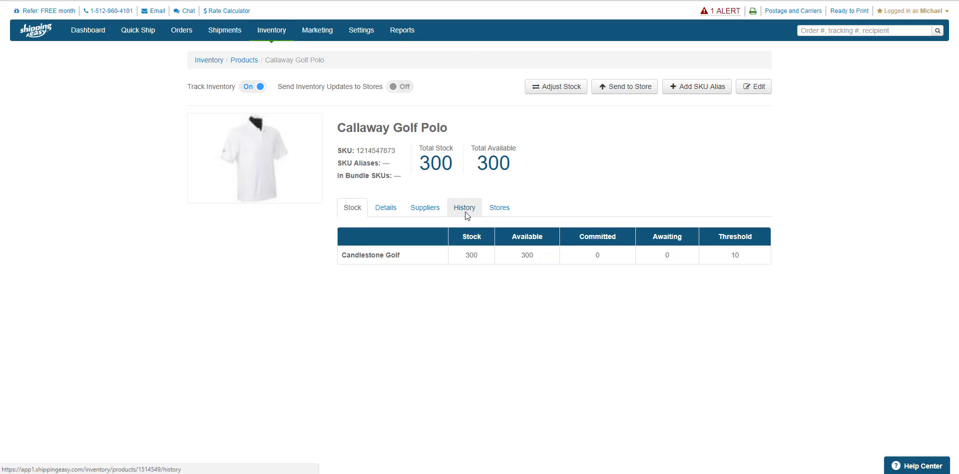
pyautogui.click(464, 208)
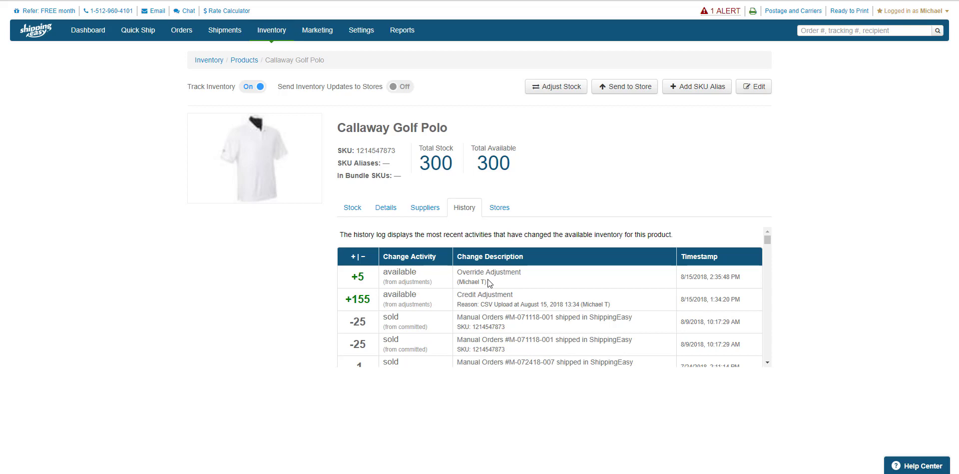
pyautogui.moveTo(480, 281)
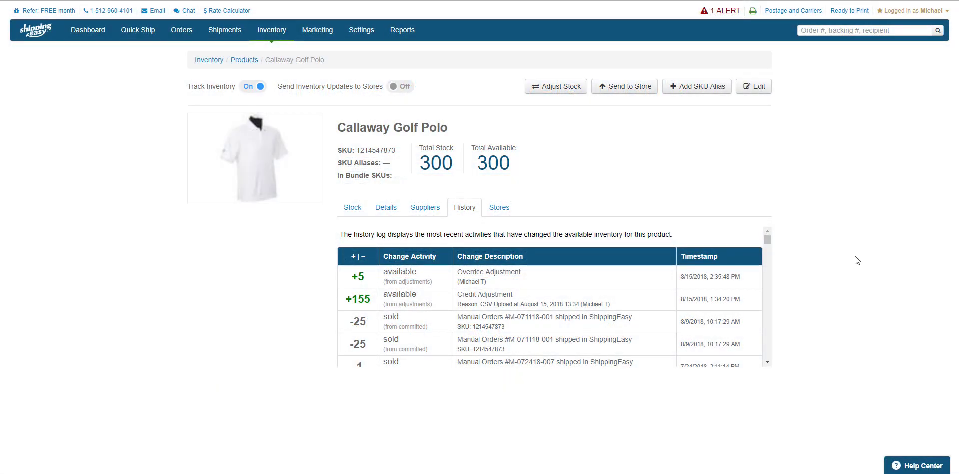
pyautogui.moveTo(886, 448)
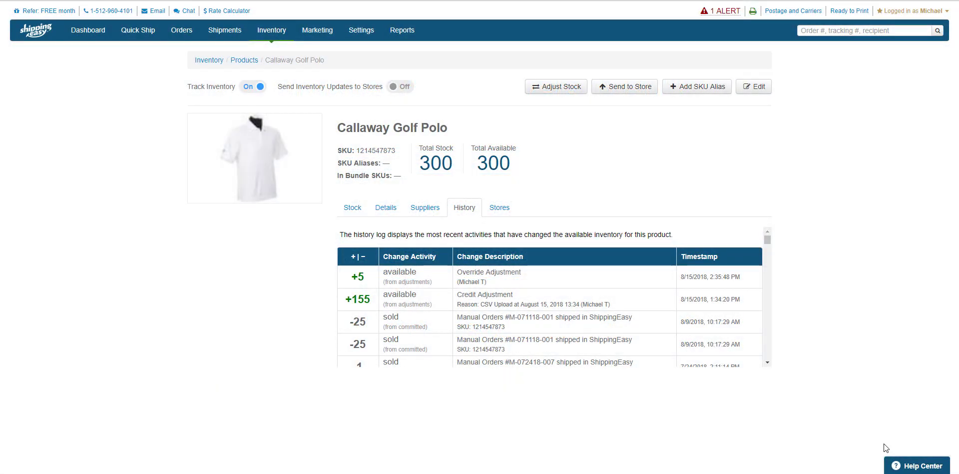
# - Search help for 'update stock' and open 'How to: Update Product stock levels' as a full page
pyautogui.click(917, 465)
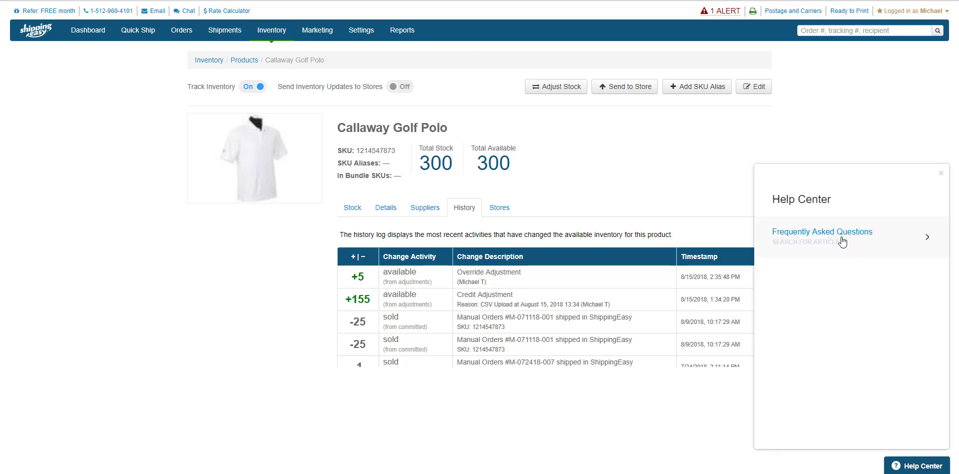
pyautogui.write('upd')
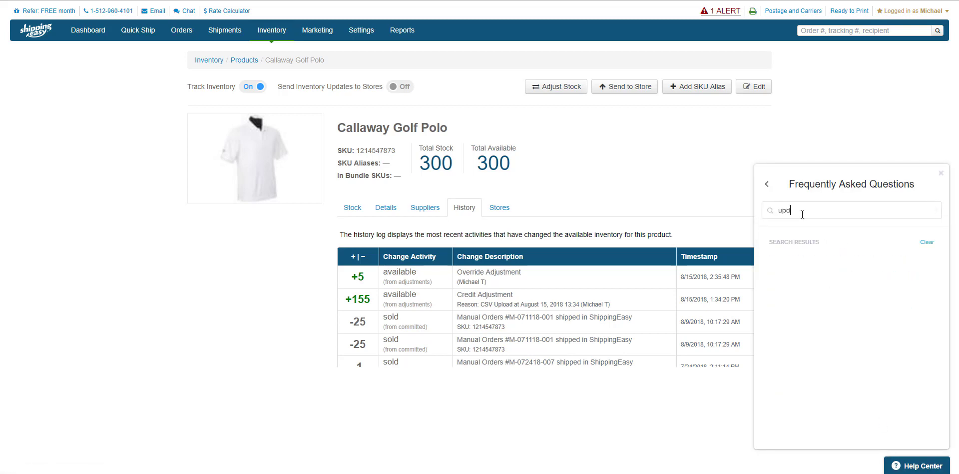
pyautogui.write('update stock')
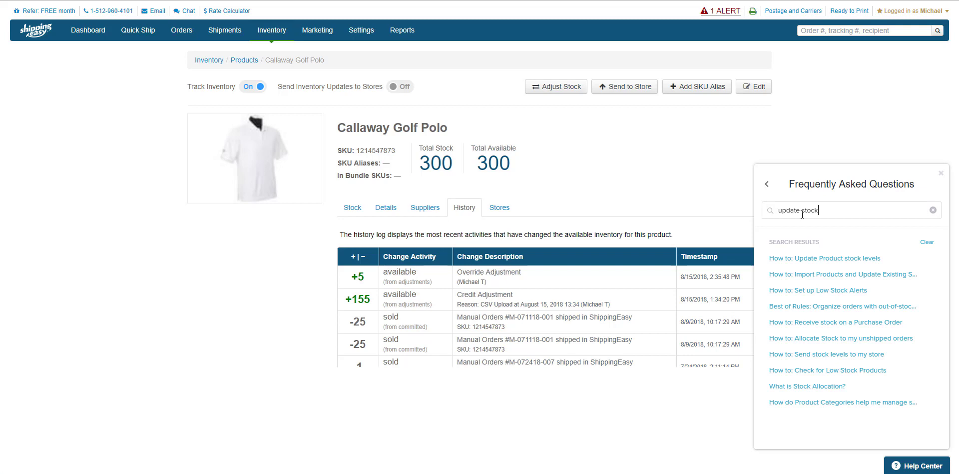
pyautogui.click(825, 258)
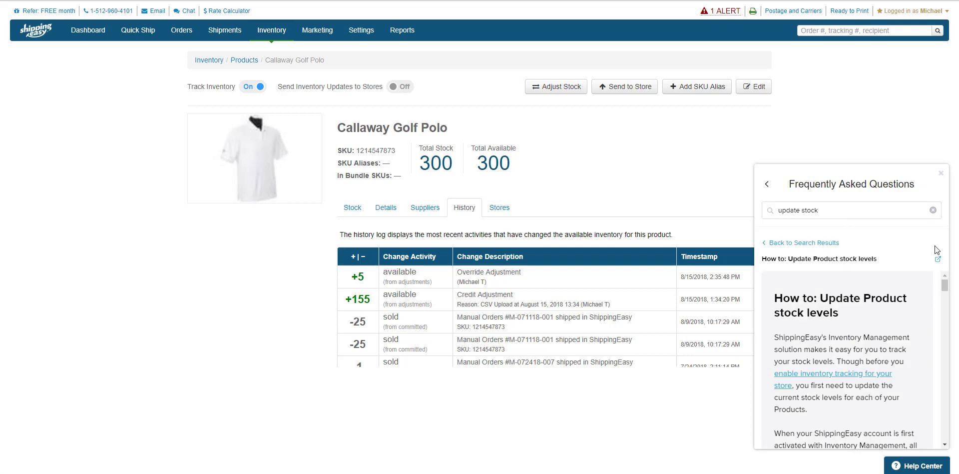
pyautogui.moveTo(936, 261)
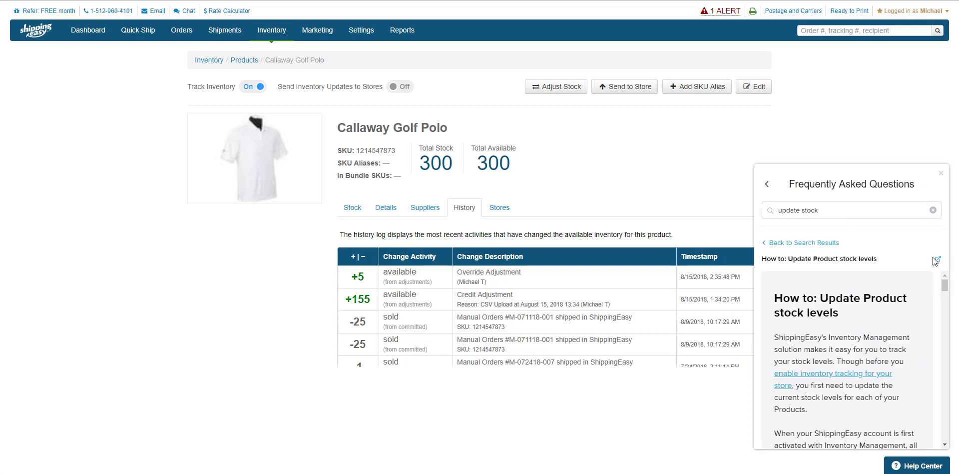
pyautogui.click(936, 259)
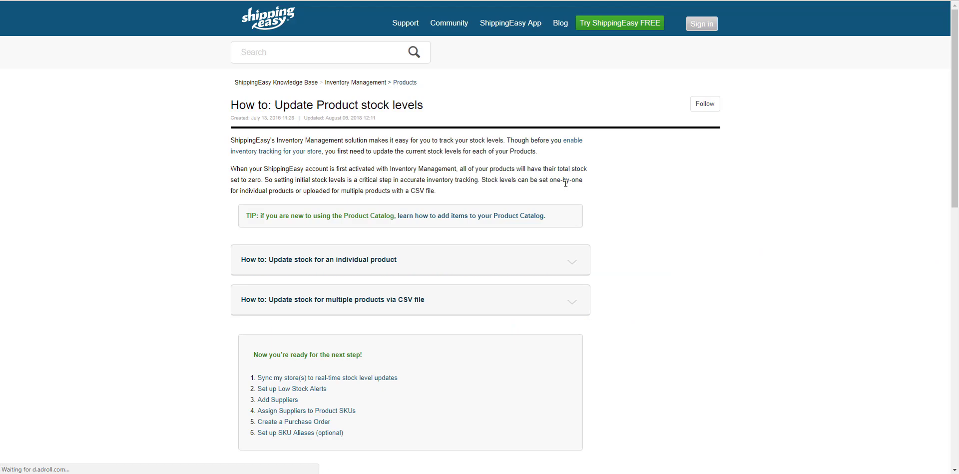